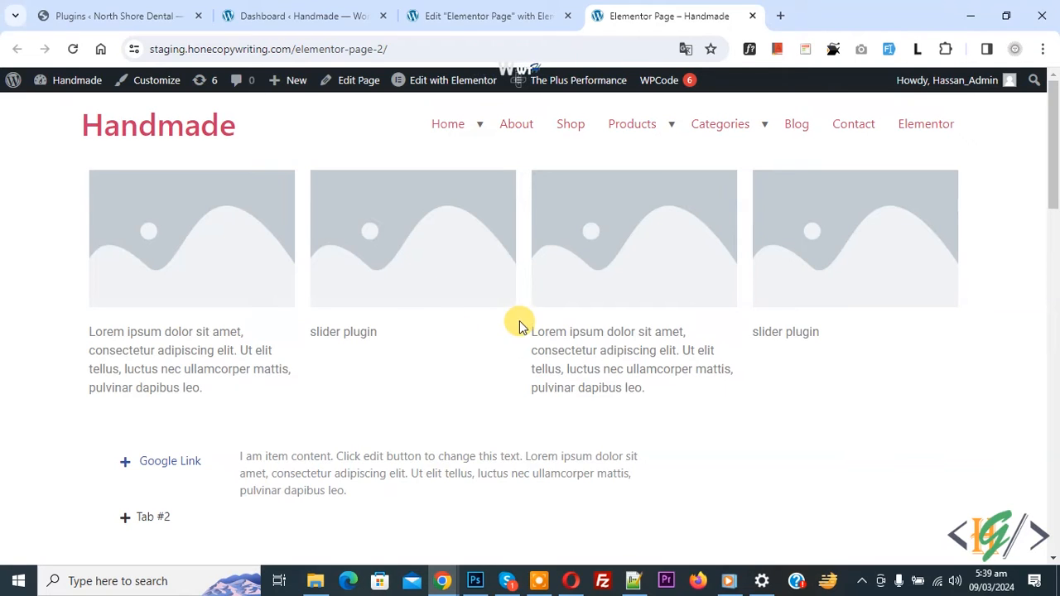
pyautogui.moveTo(516, 374)
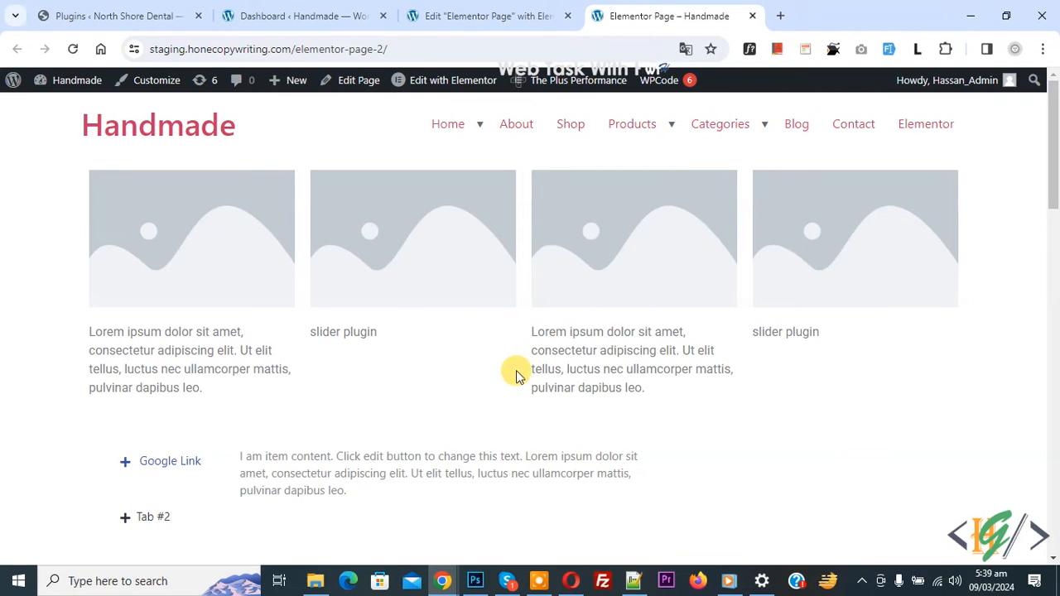
pyautogui.moveTo(493, 352)
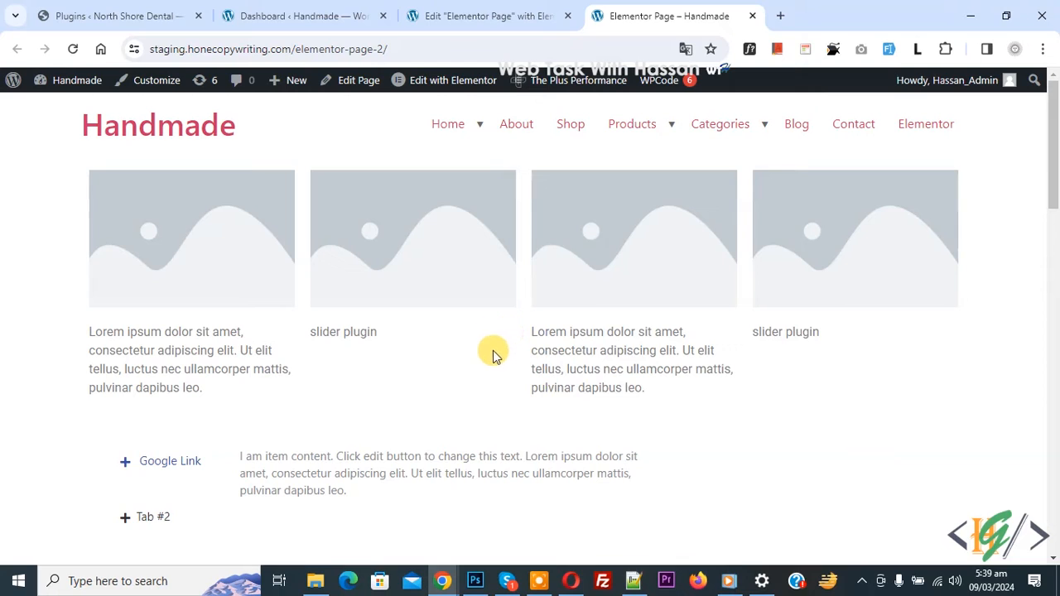
pyautogui.moveTo(530, 380)
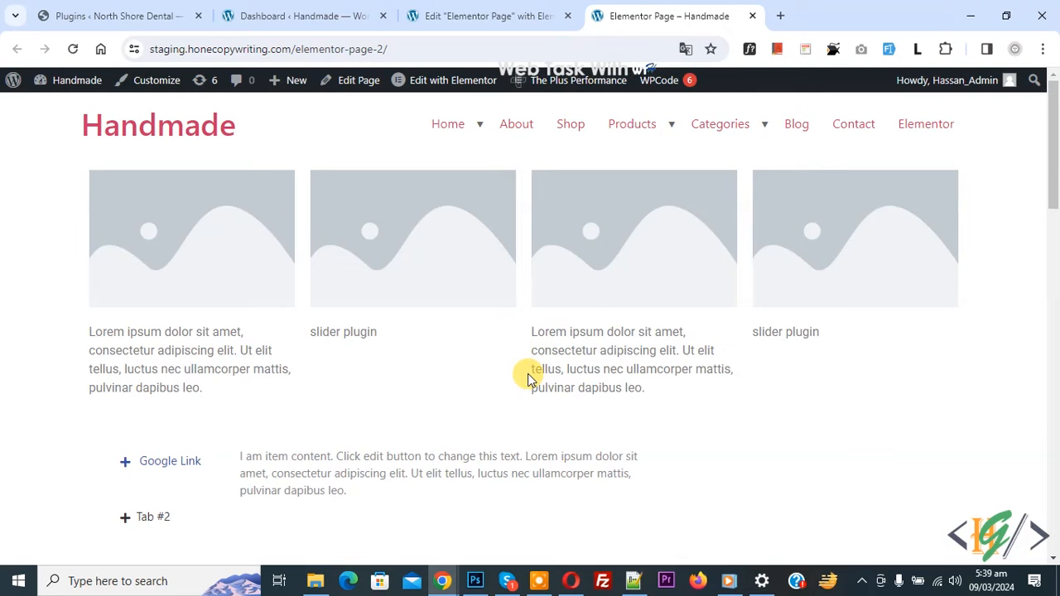
pyautogui.moveTo(572, 315)
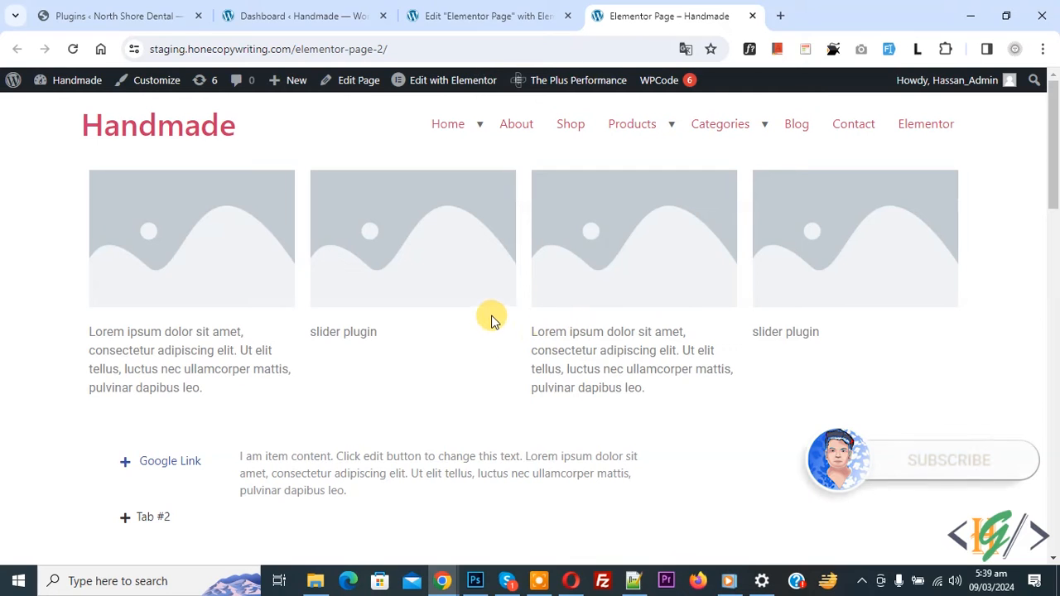
pyautogui.moveTo(496, 371)
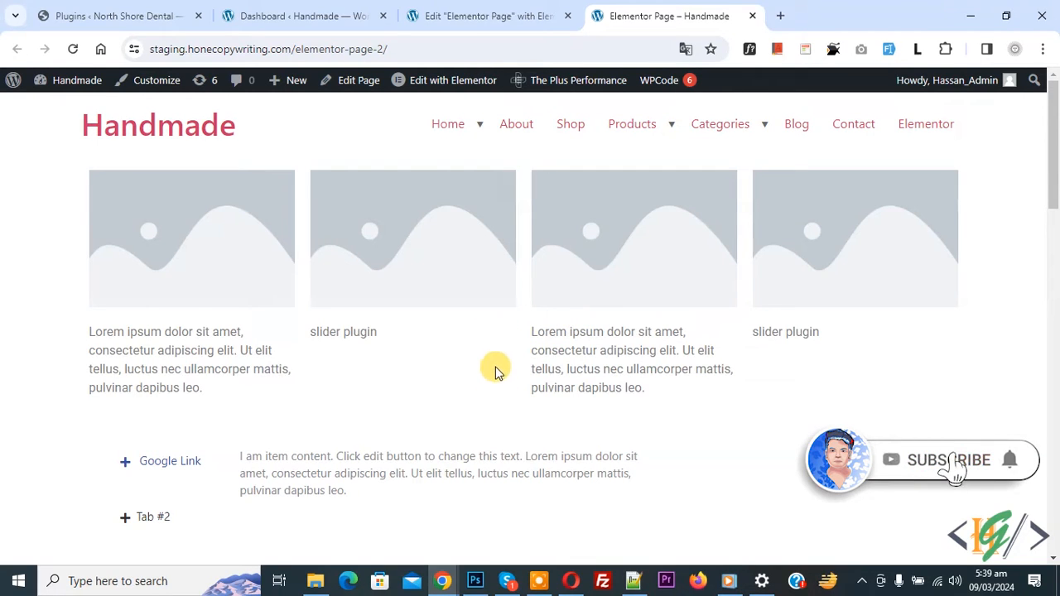
pyautogui.moveTo(531, 427)
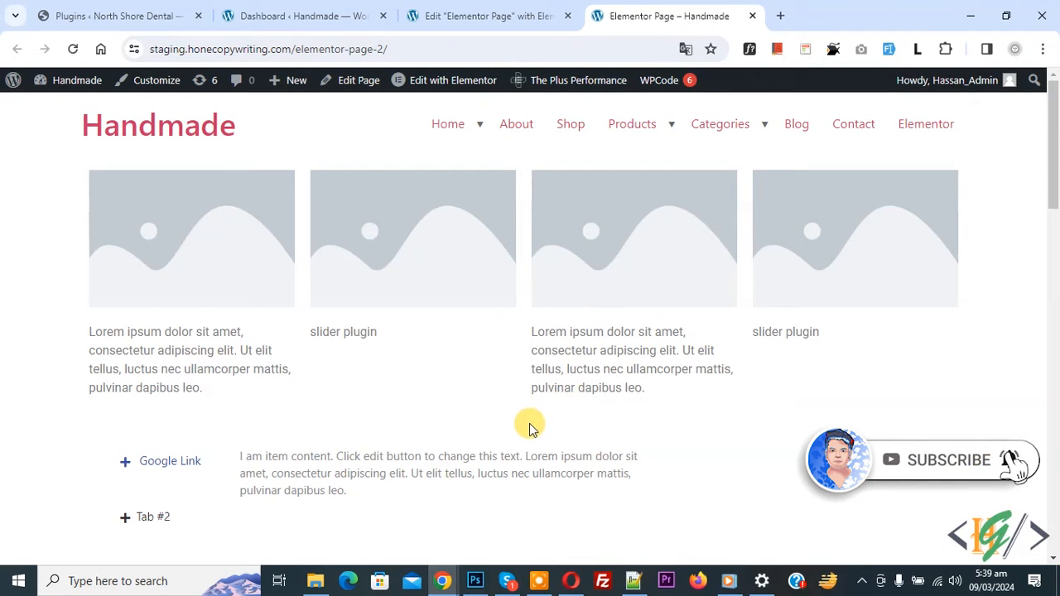
pyautogui.moveTo(461, 321)
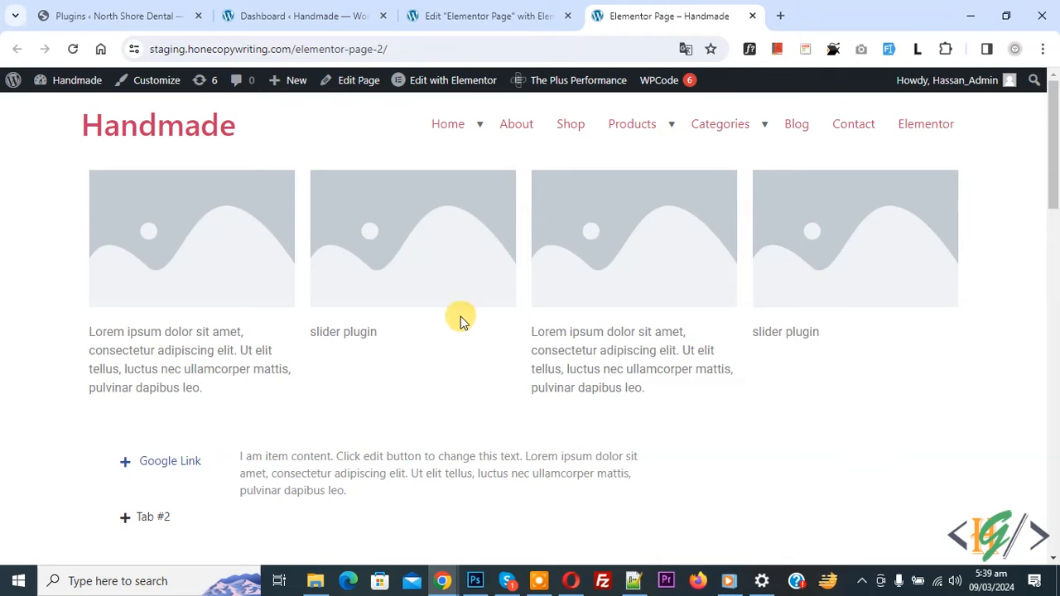
pyautogui.moveTo(467, 282)
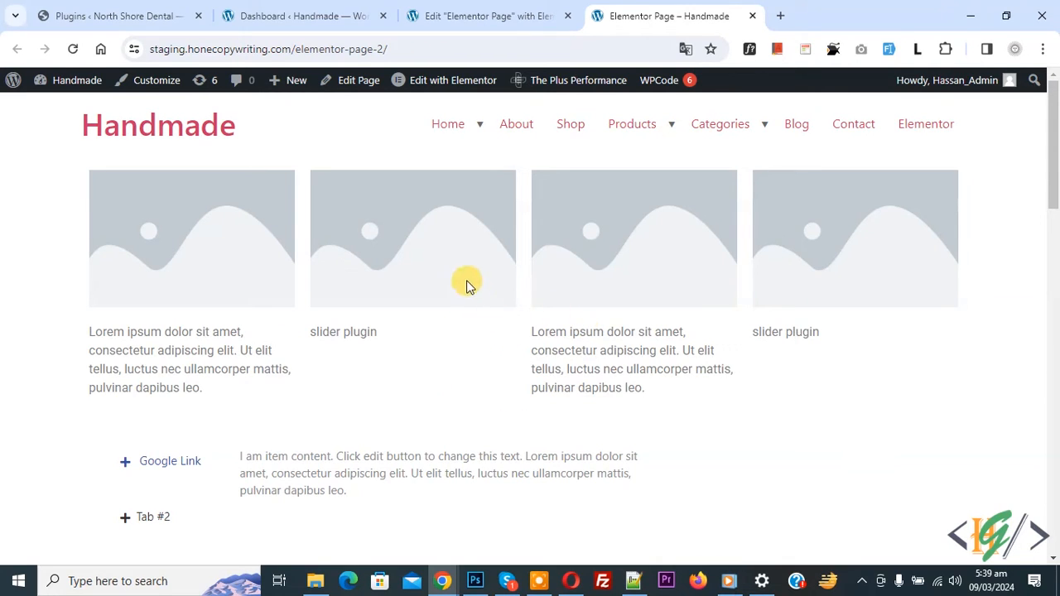
pyautogui.moveTo(445, 300)
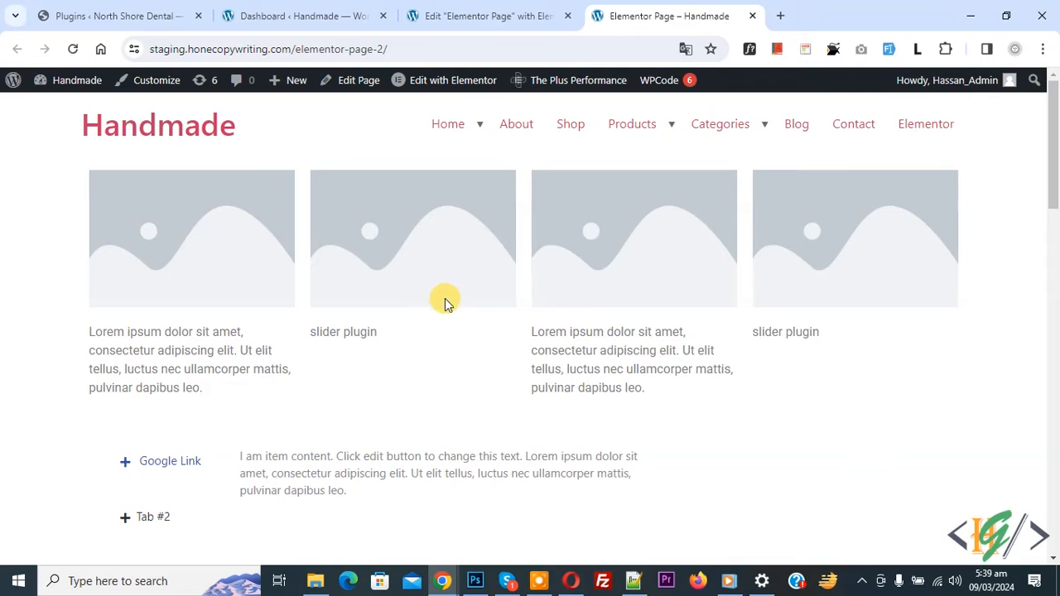
pyautogui.moveTo(528, 347)
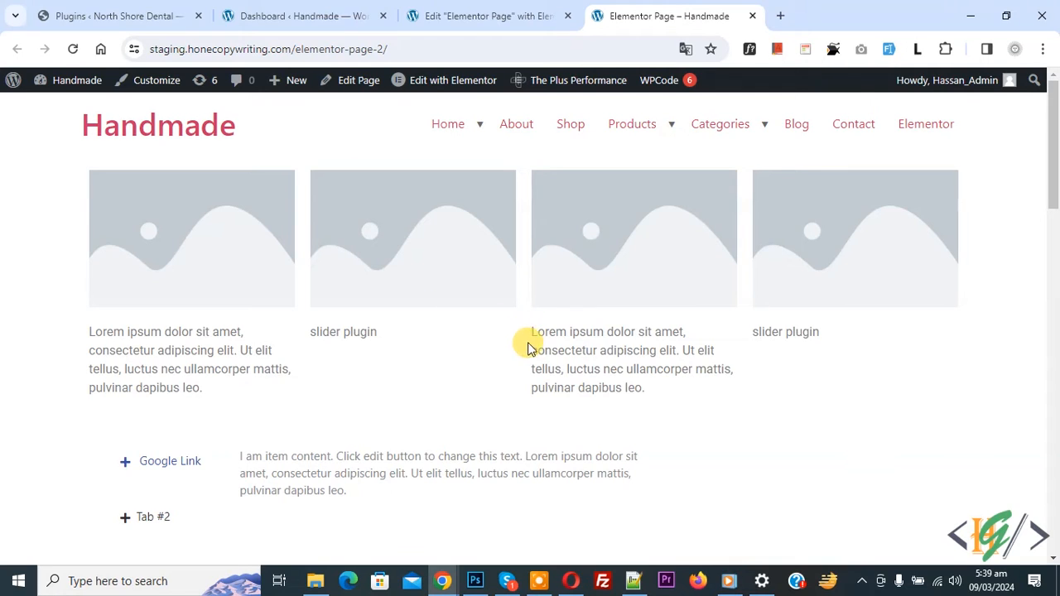
pyautogui.moveTo(497, 331)
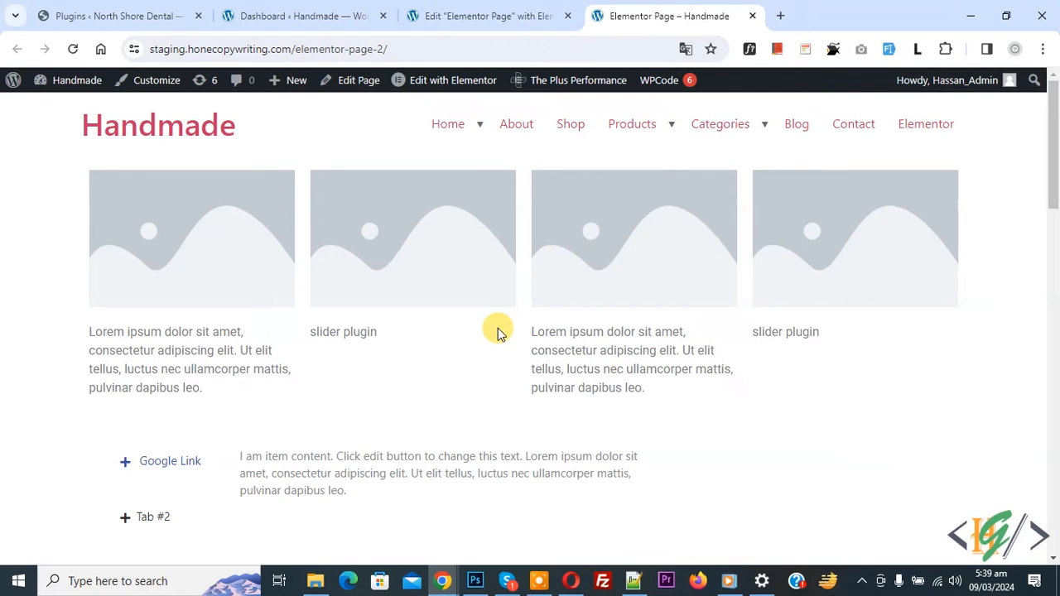
# - Install and activate the 'Slide everything for Elementor' plugin, then return to the editor tab
pyautogui.click(303, 16)
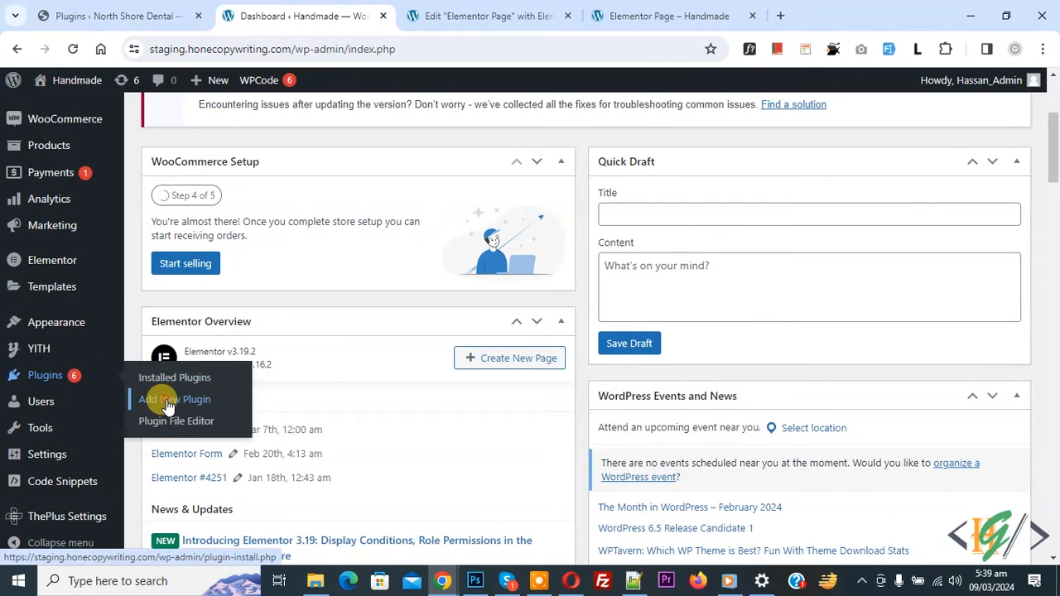
pyautogui.click(174, 399)
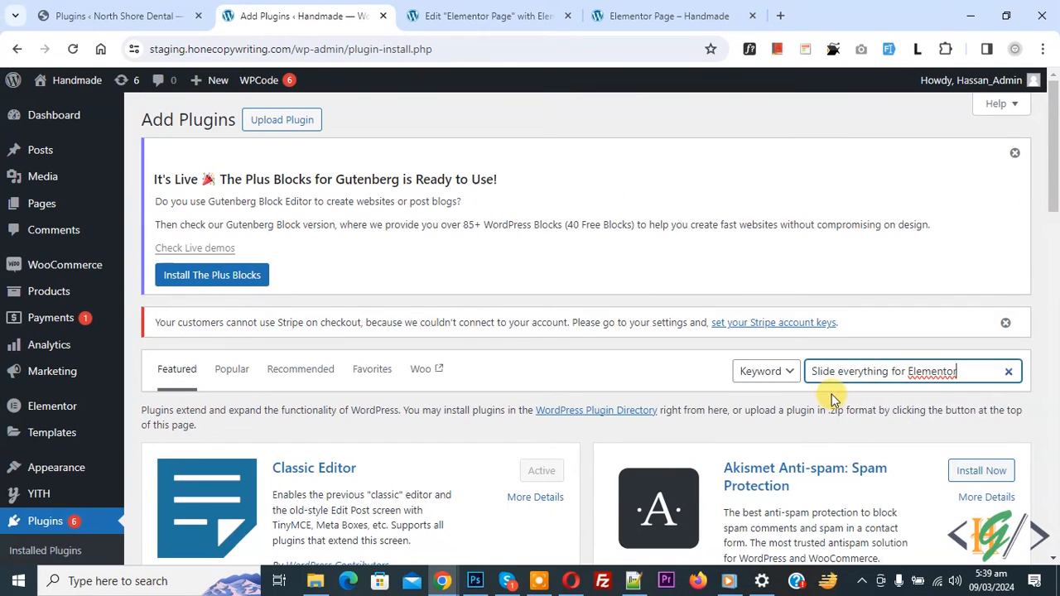
pyautogui.press('Return')
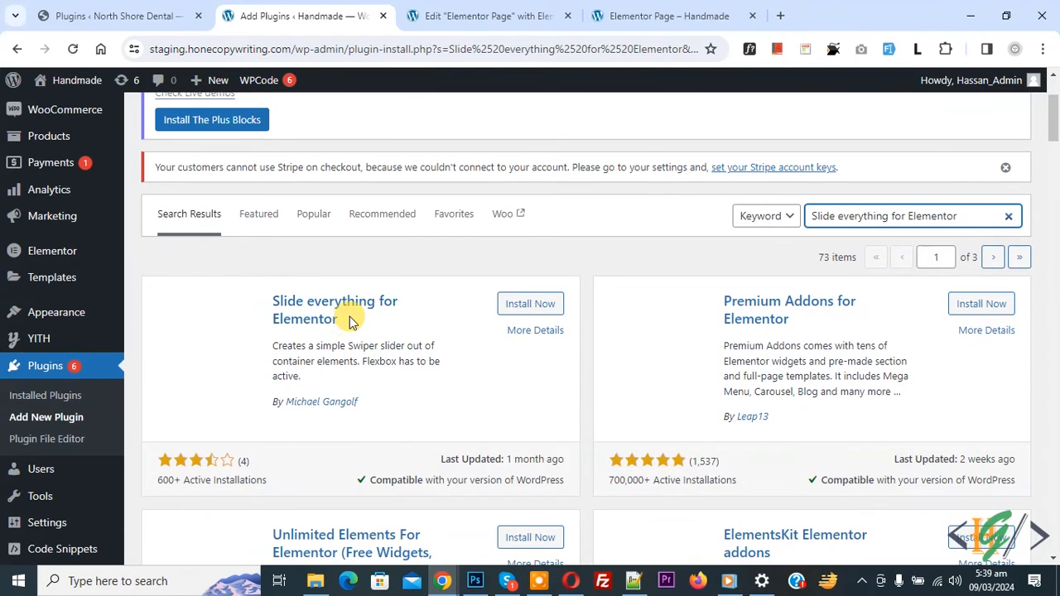
pyautogui.click(530, 303)
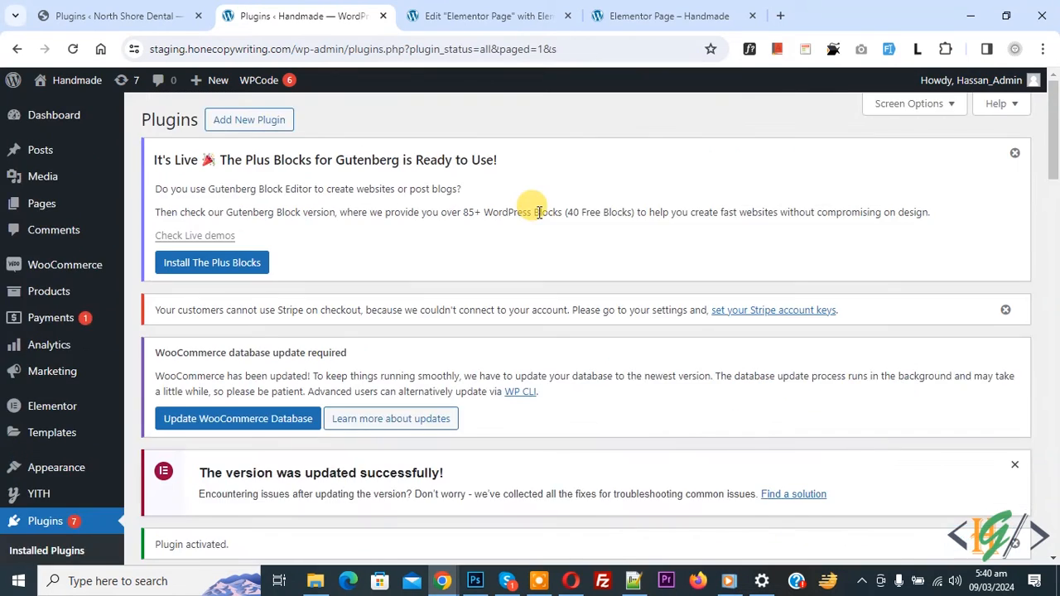
pyautogui.scroll(-3)
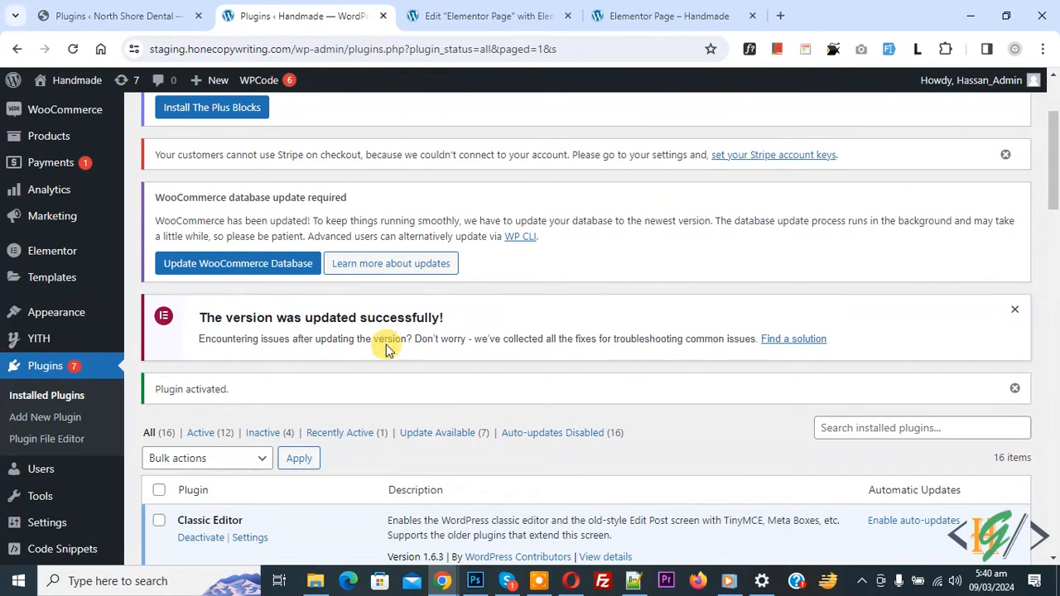
pyautogui.click(489, 15)
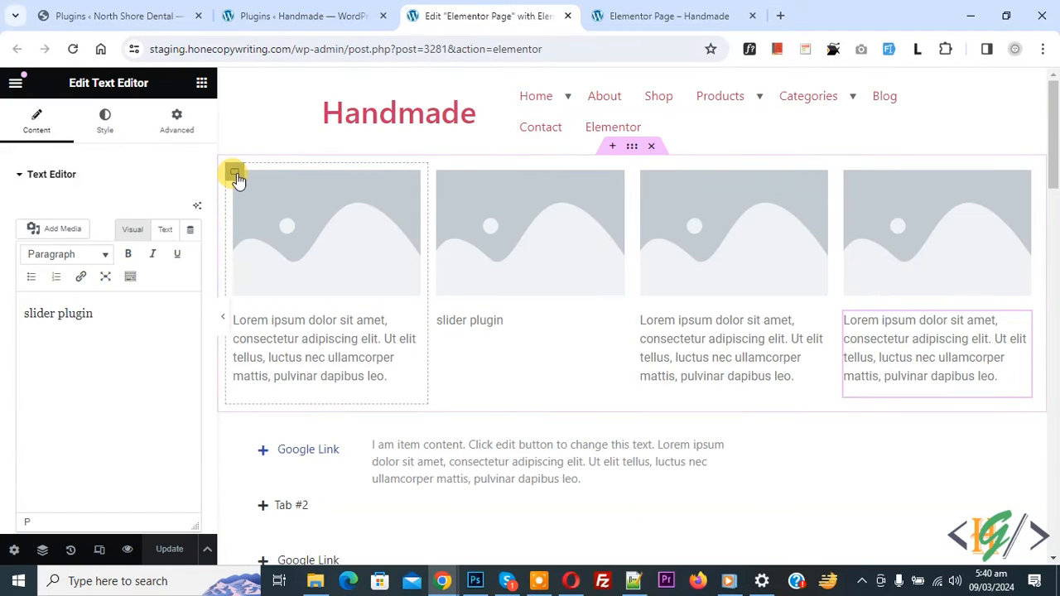
# - Insert an empty container above the four-column row and set its width to 100%
pyautogui.click(235, 172)
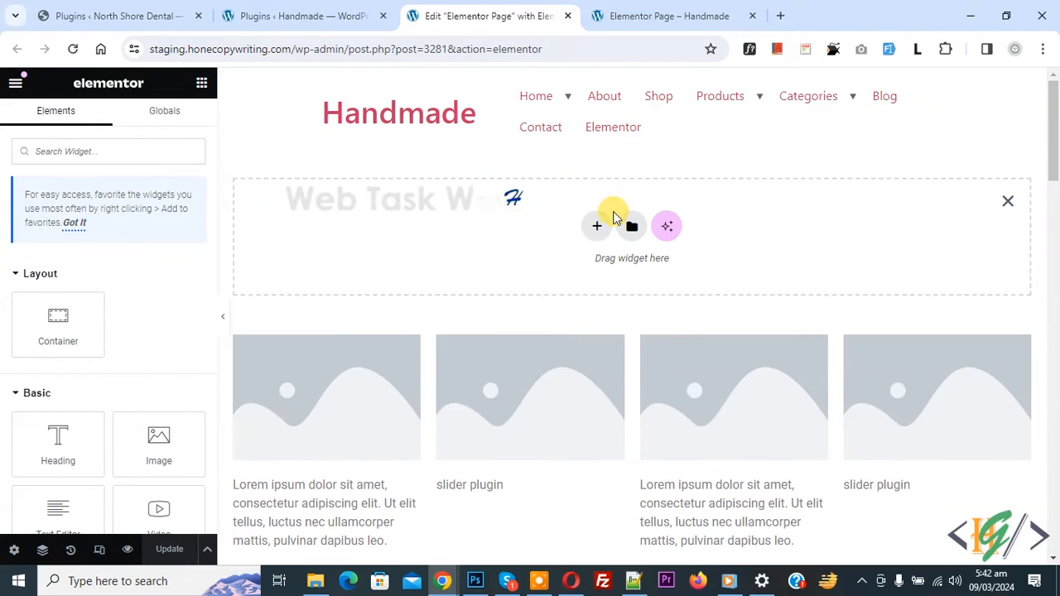
pyautogui.click(596, 226)
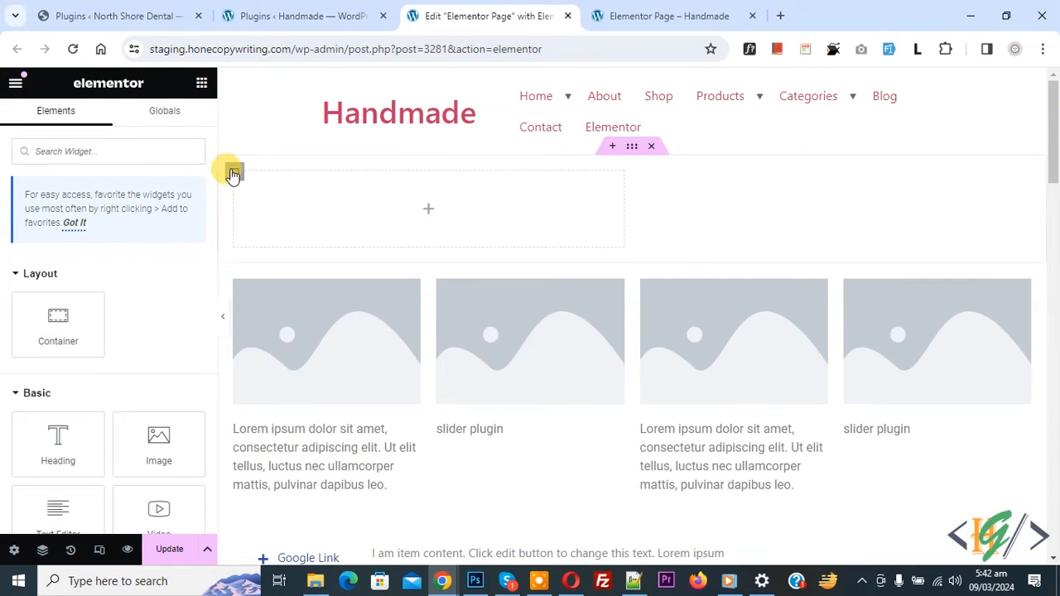
pyautogui.click(234, 172)
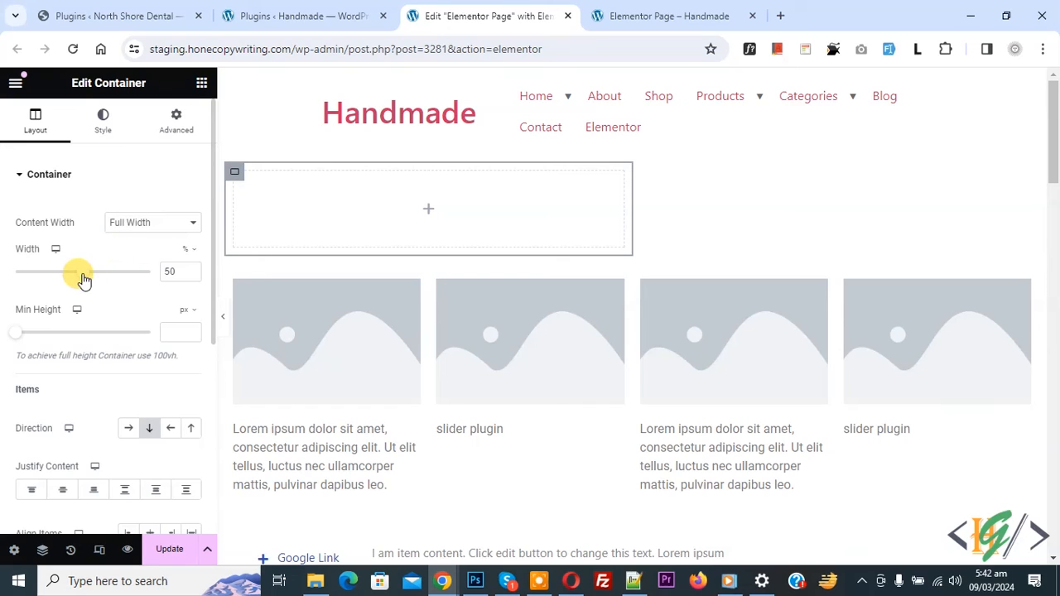
pyautogui.moveTo(77, 272); pyautogui.dragTo(149, 272)
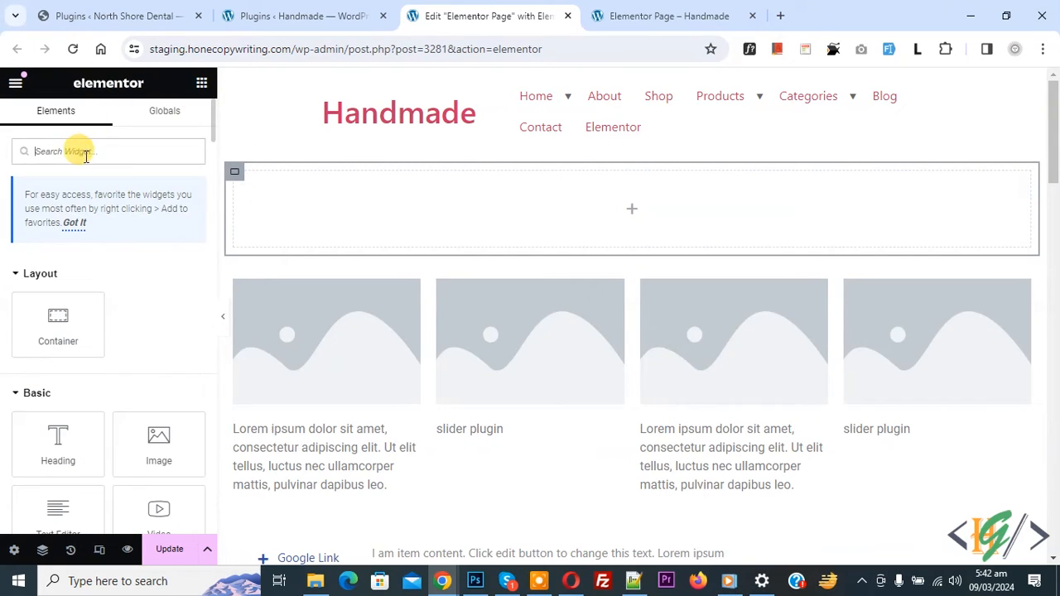
# - Search 'slide' and drop the Slide everything widget into the new container
pyautogui.write('sl')
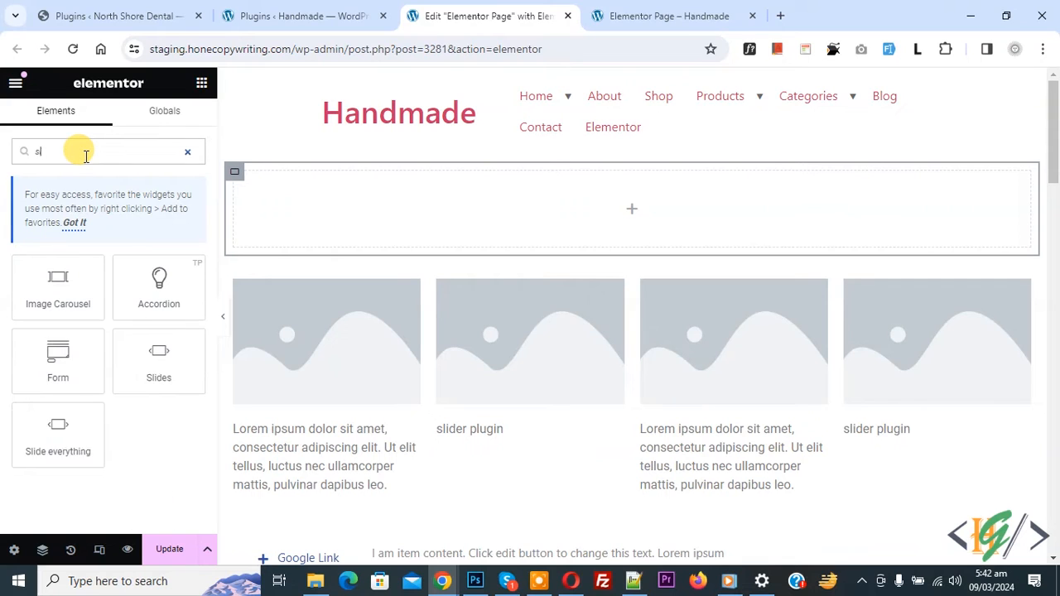
pyautogui.write('ide')
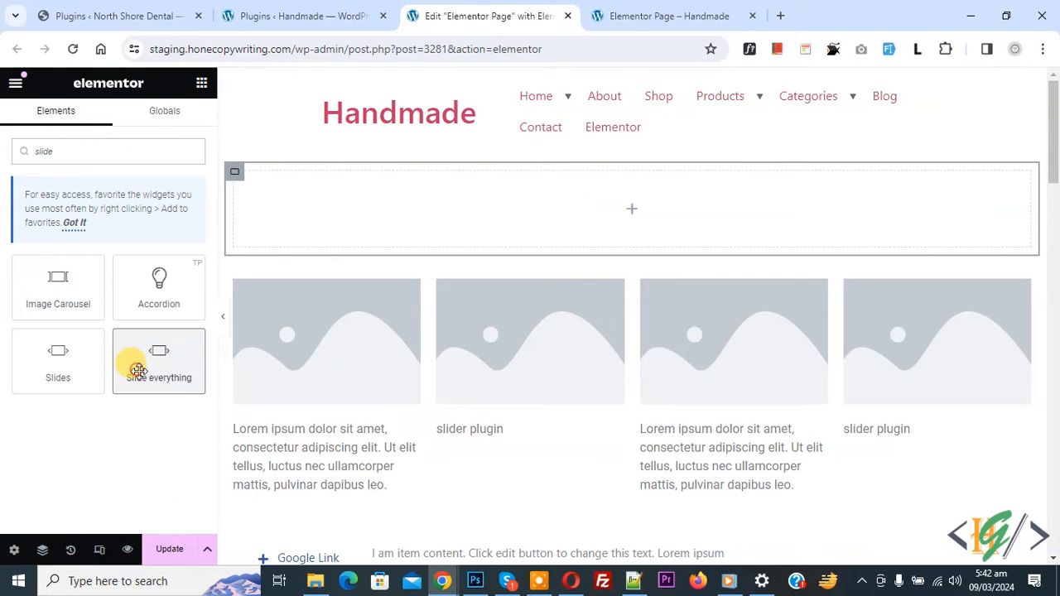
pyautogui.click(159, 360)
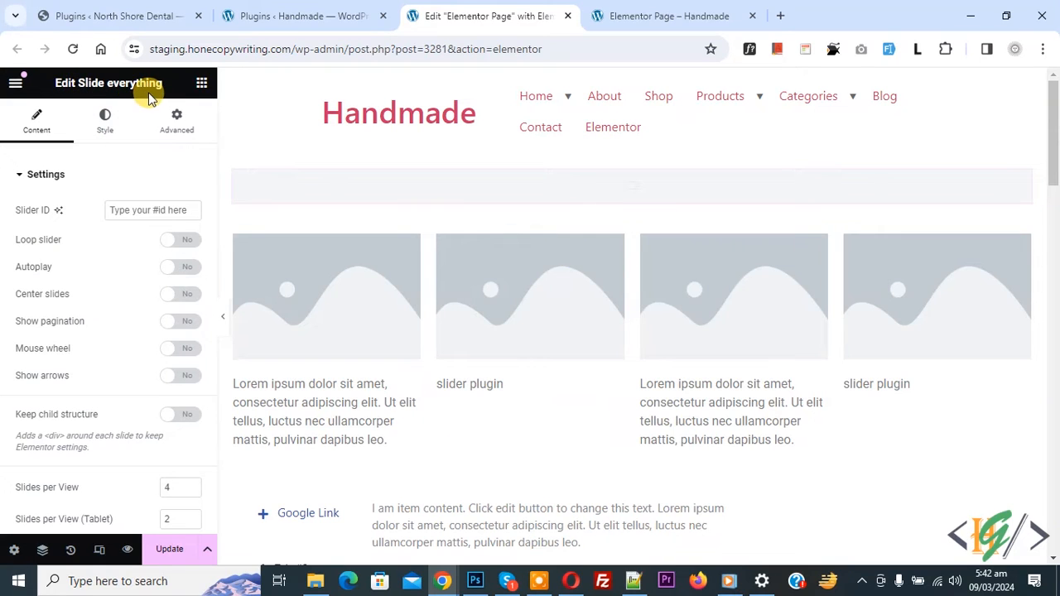
pyautogui.click(632, 186)
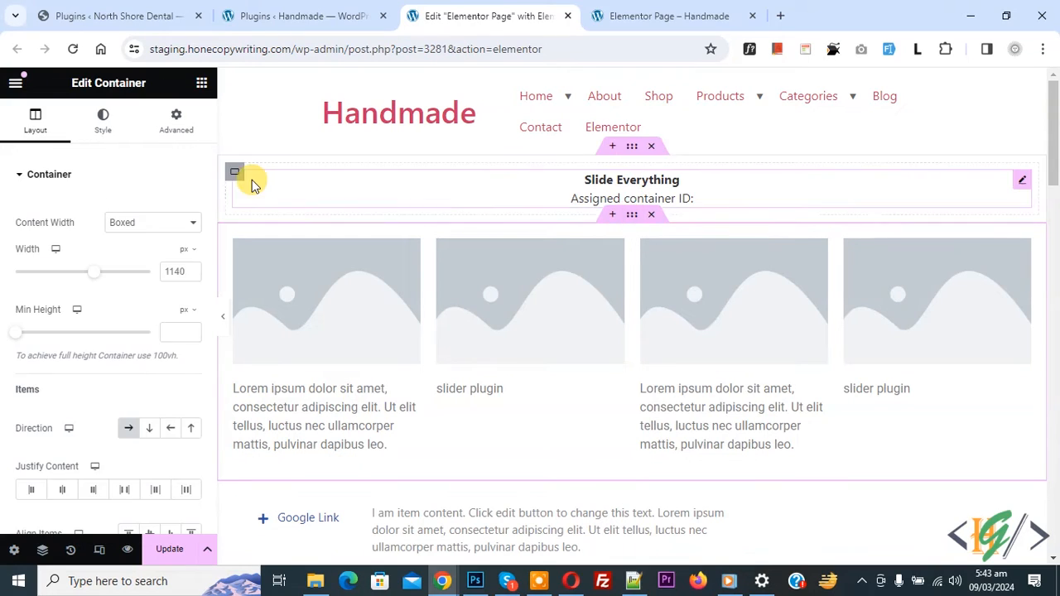
# - Enter 'slide2' as the four-column container's CSS ID under Advanced
pyautogui.click(175, 118)
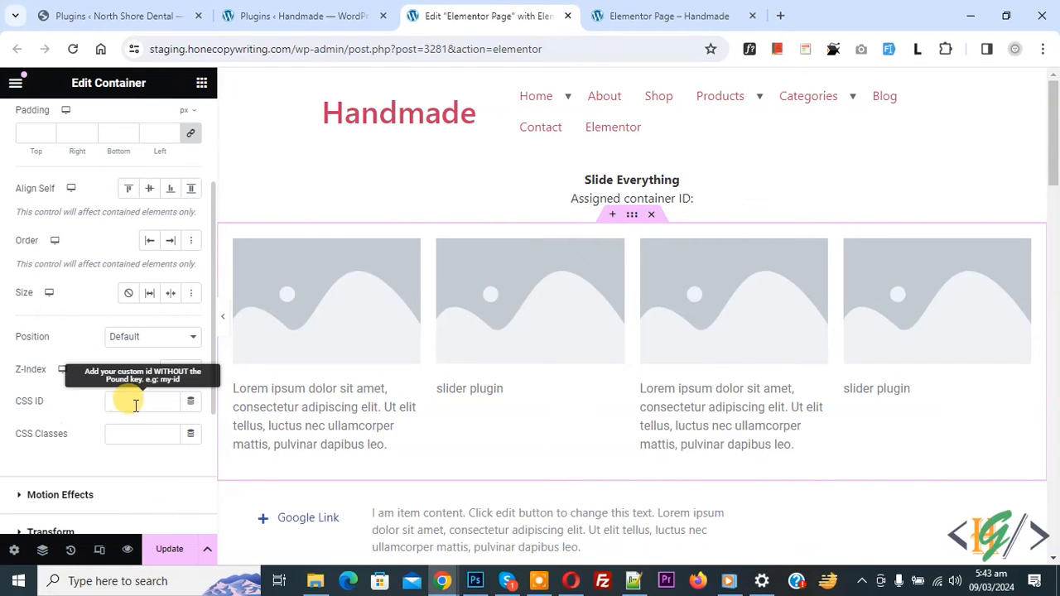
pyautogui.write('slide')
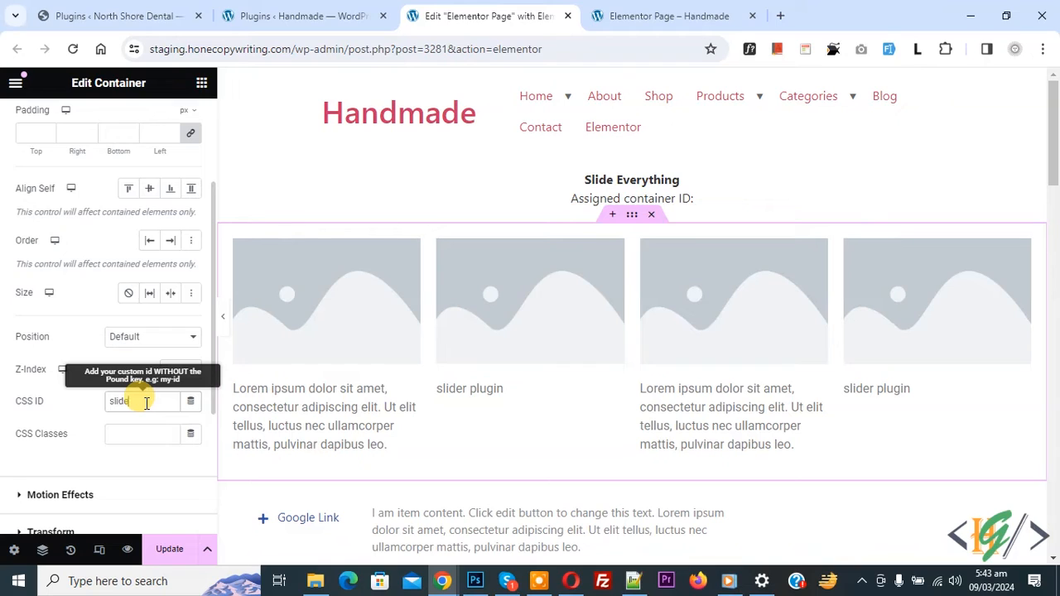
pyautogui.write('2')
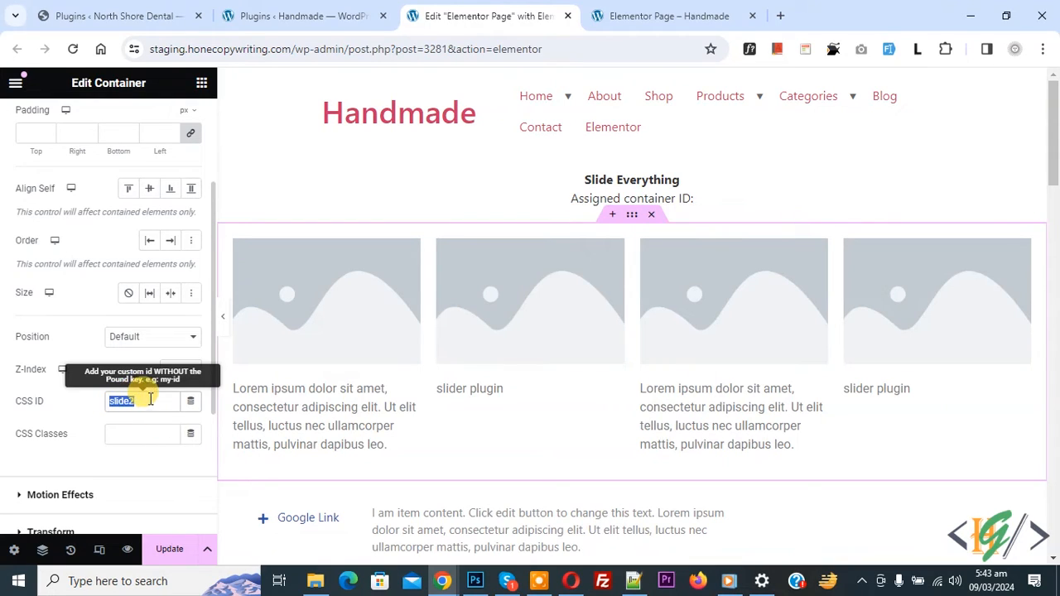
pyautogui.click(580, 190)
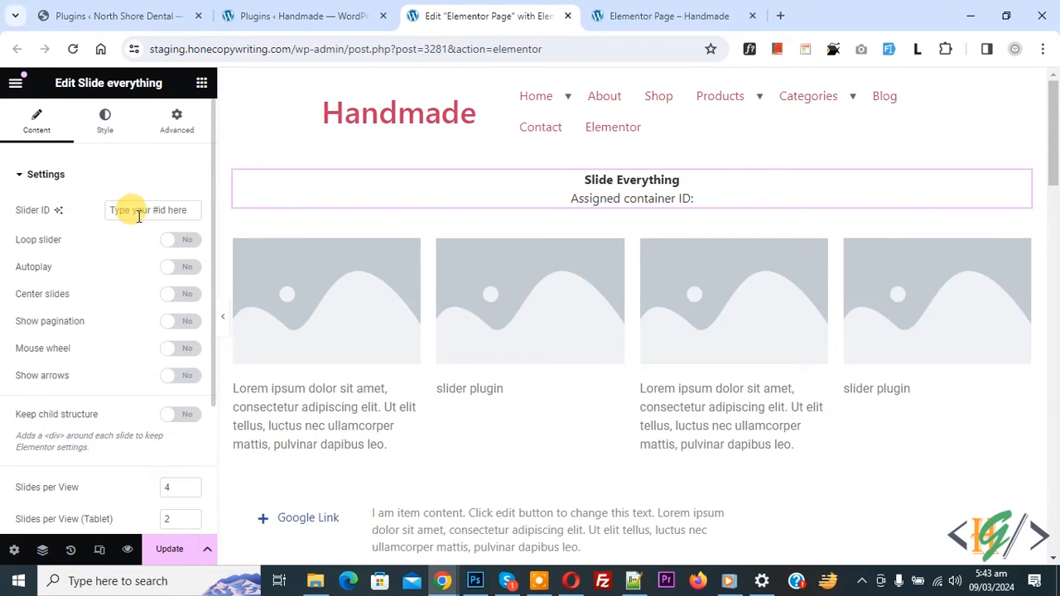
# - Target #slide2, enable loop, autoplay, centred slides and pagination, and show 3 slides per view
pyautogui.write('#slide2')
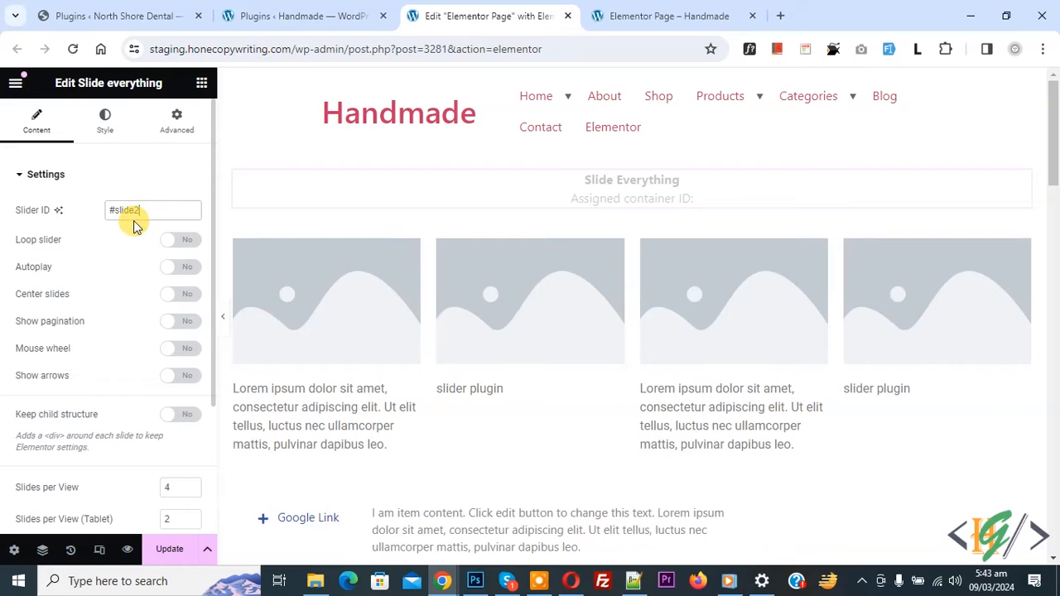
pyautogui.click(180, 239)
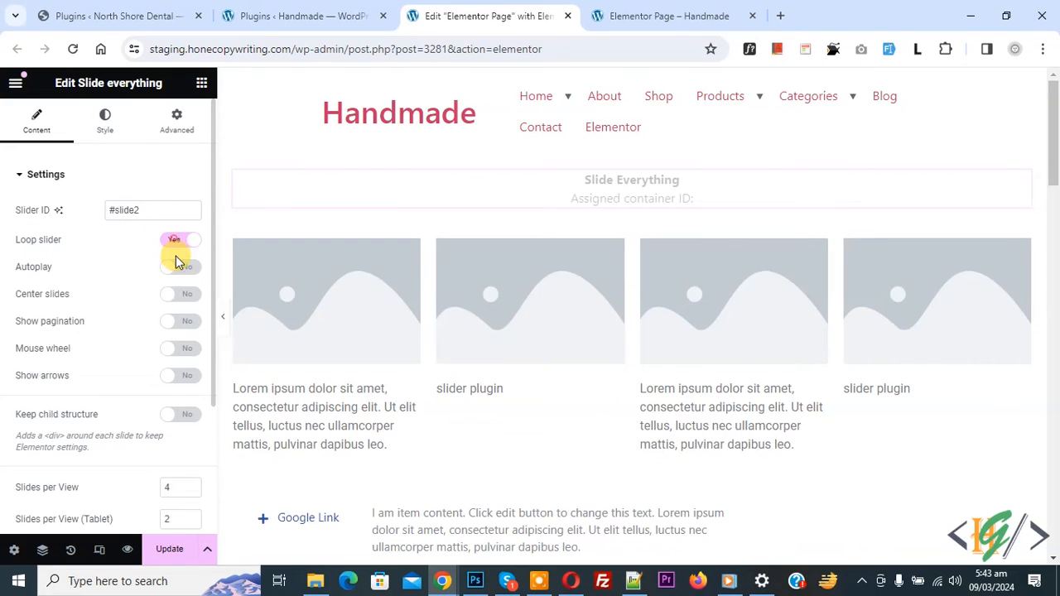
pyautogui.click(181, 266)
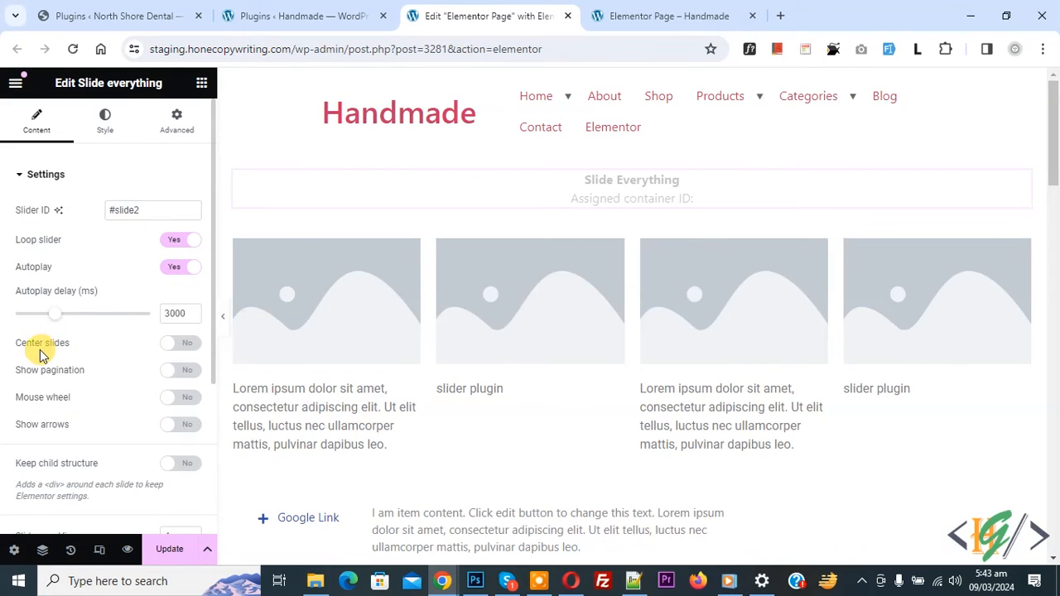
pyautogui.click(181, 343)
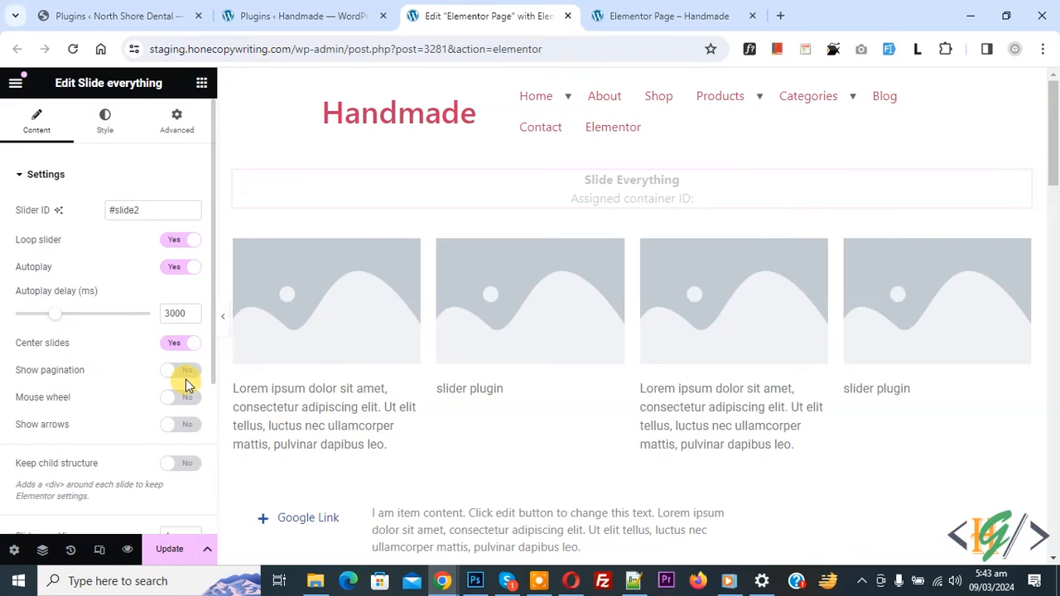
pyautogui.click(180, 370)
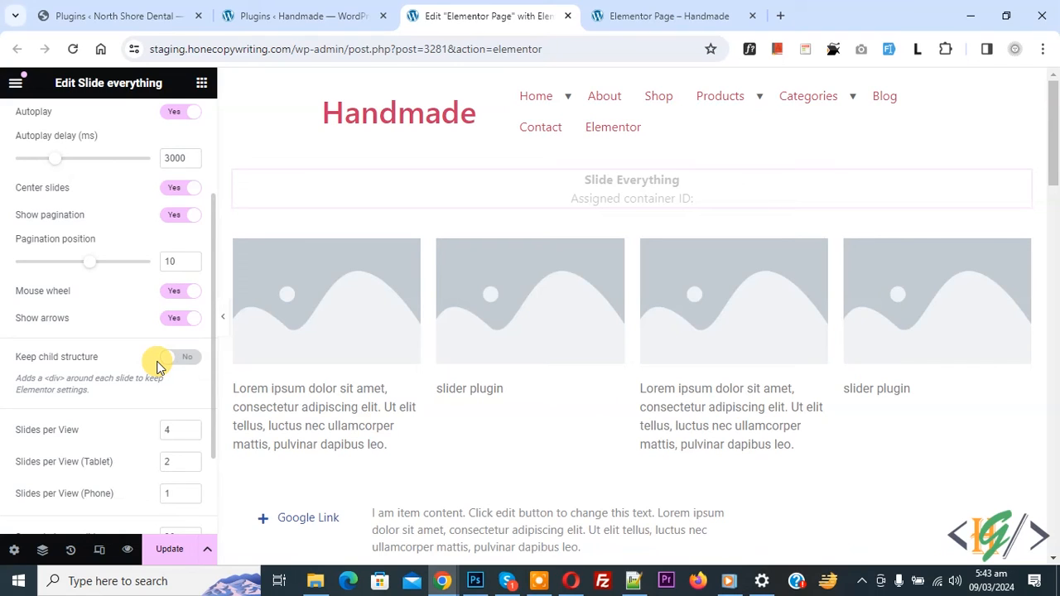
pyautogui.moveTo(82, 369)
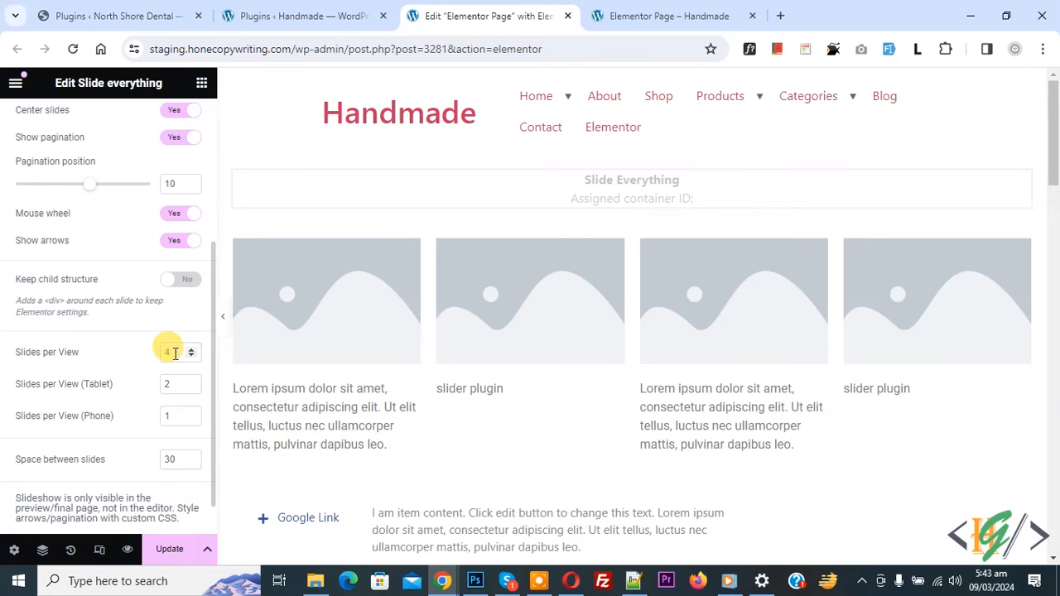
pyautogui.click(191, 356)
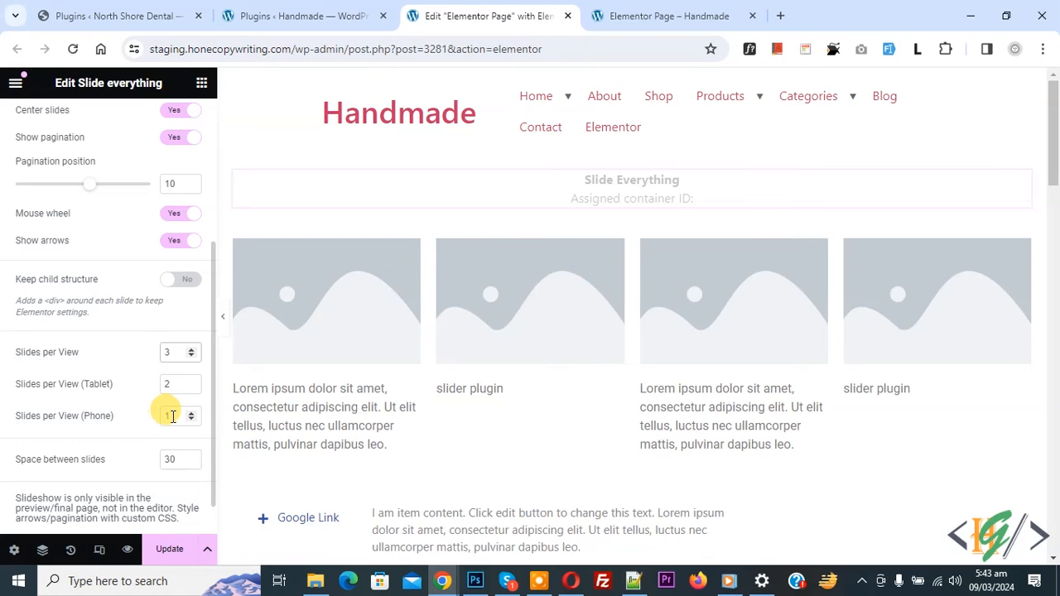
pyautogui.moveTo(169, 465)
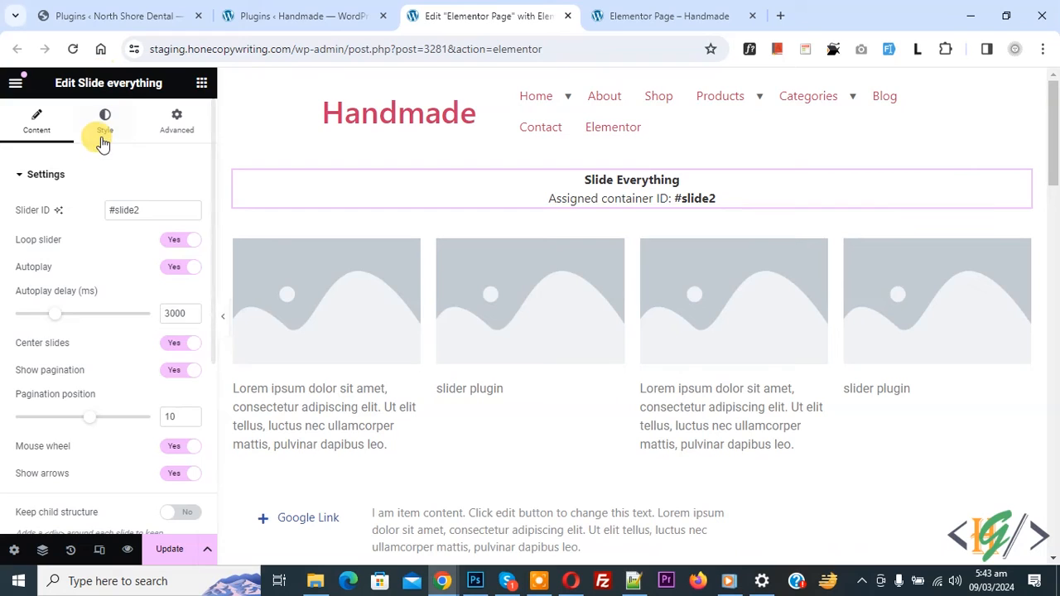
# - Review arrow styling, save the page with Update, and switch to the published page tab
pyautogui.click(105, 120)
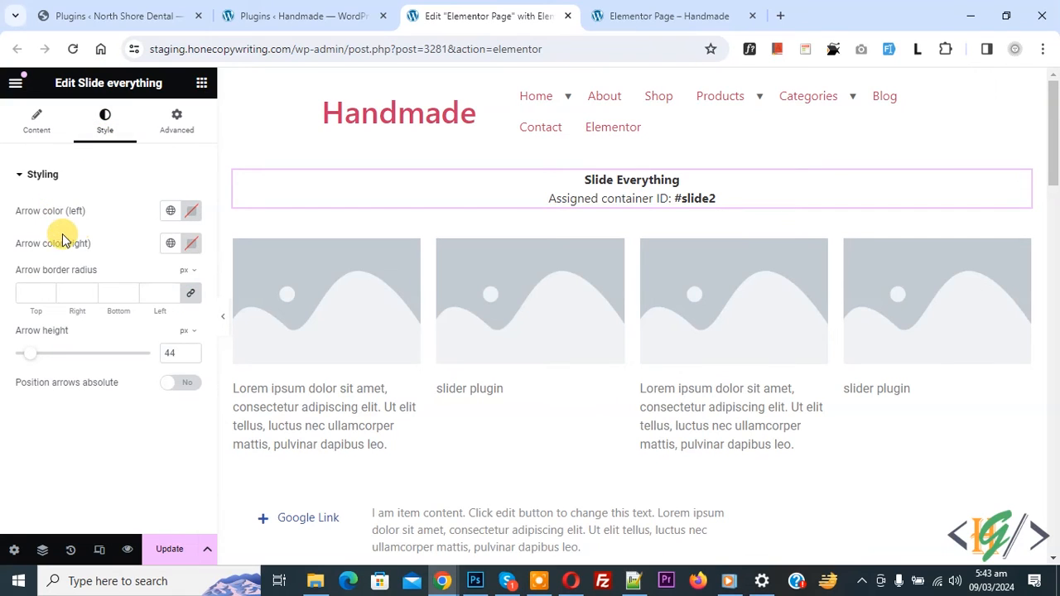
pyautogui.moveTo(163, 286)
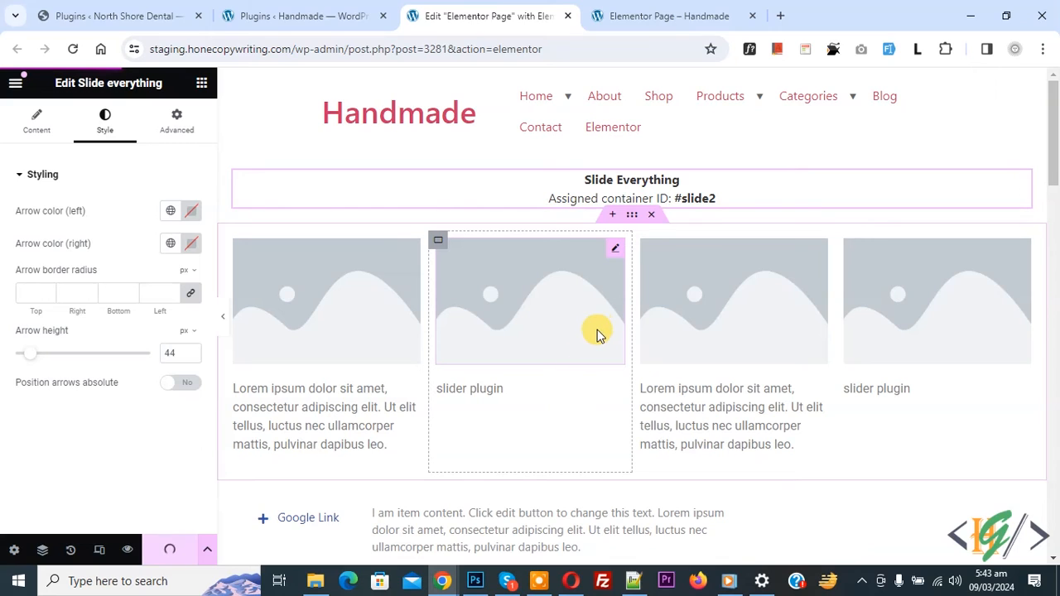
pyautogui.moveTo(596, 277)
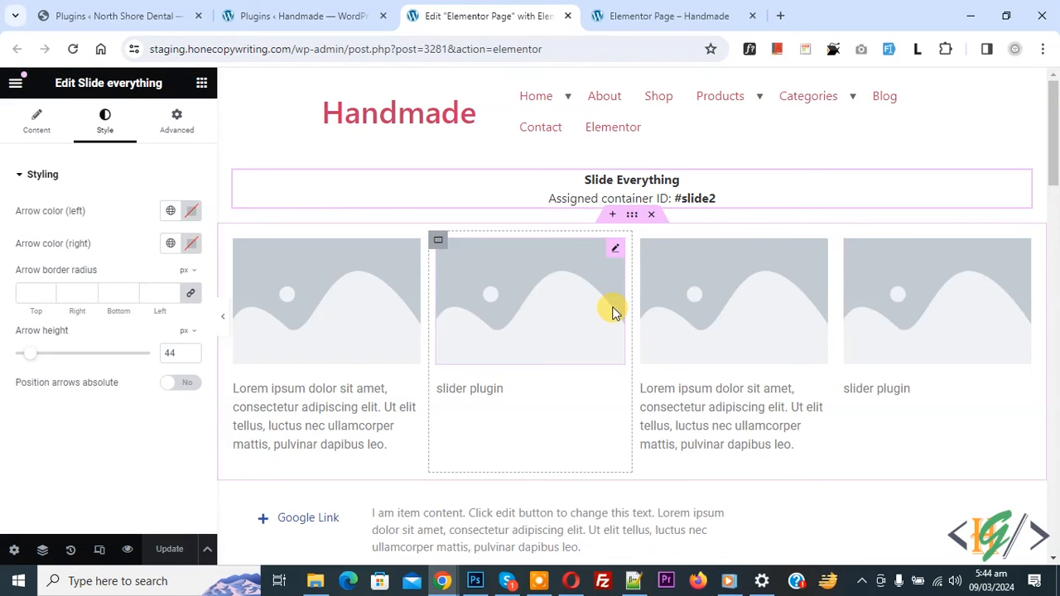
pyautogui.click(598, 180)
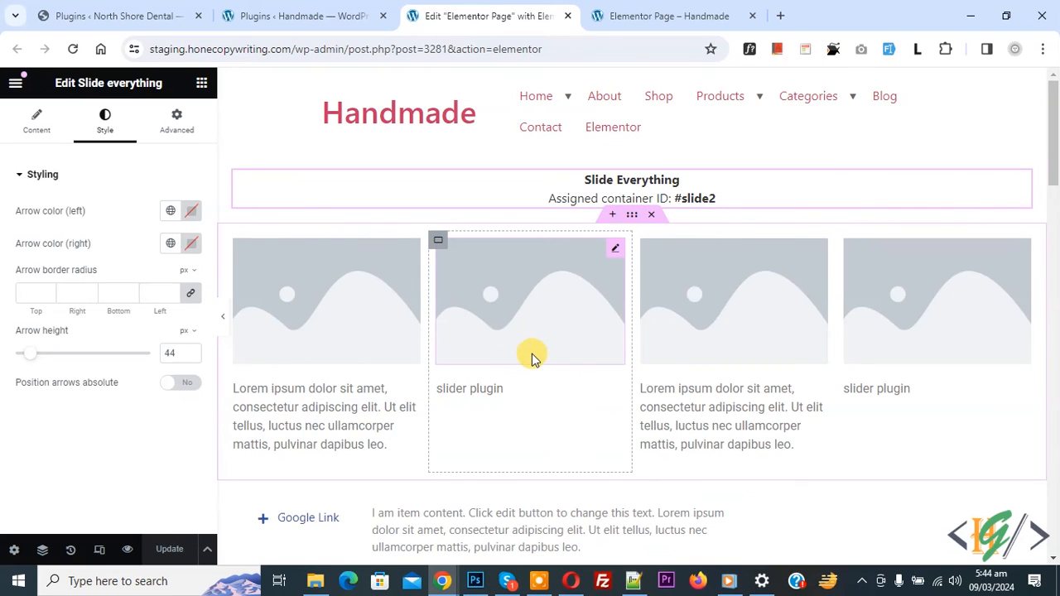
pyautogui.click(669, 15)
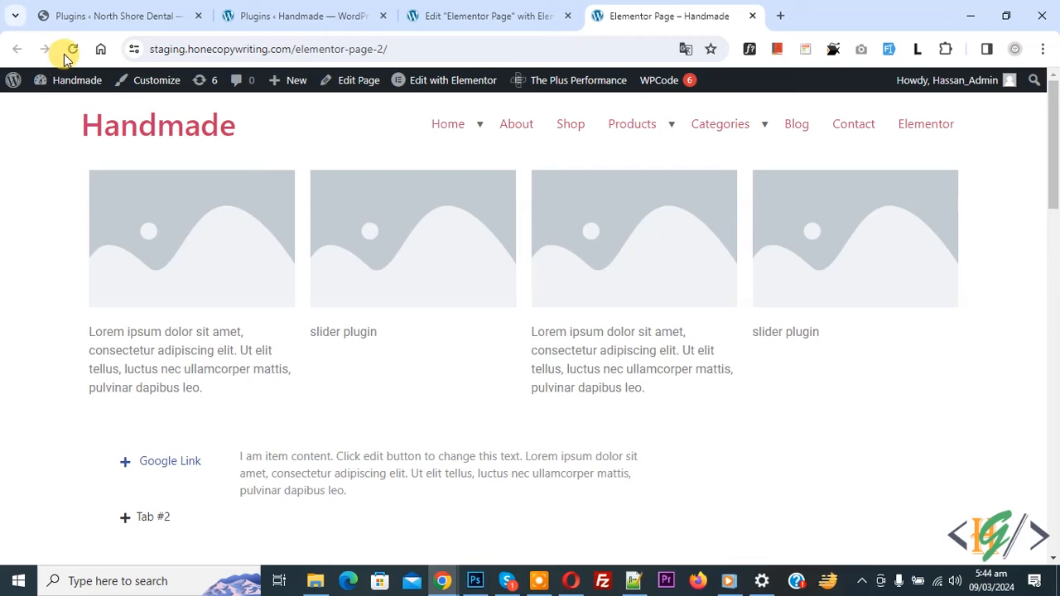
# - Reload the live page, dismiss the translate prompt, and advance the slider twice
pyautogui.click(71, 49)
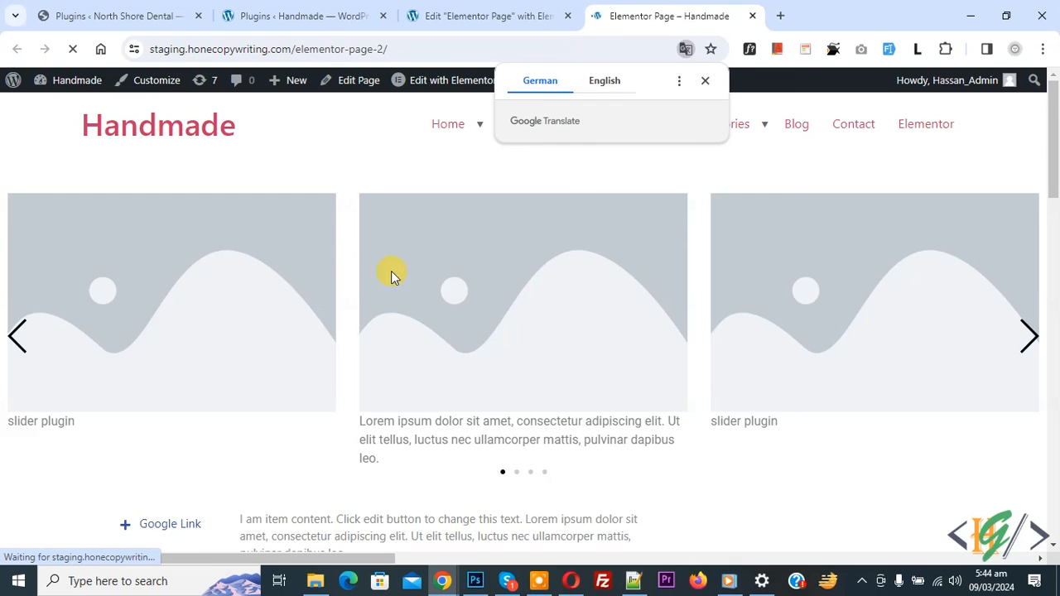
pyautogui.moveTo(442, 149)
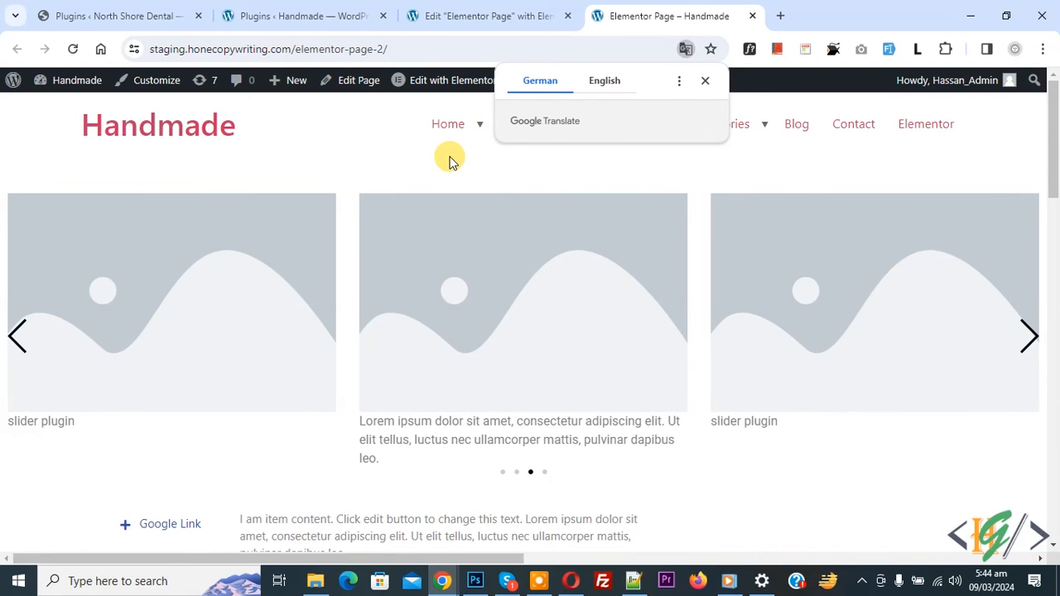
pyautogui.click(705, 81)
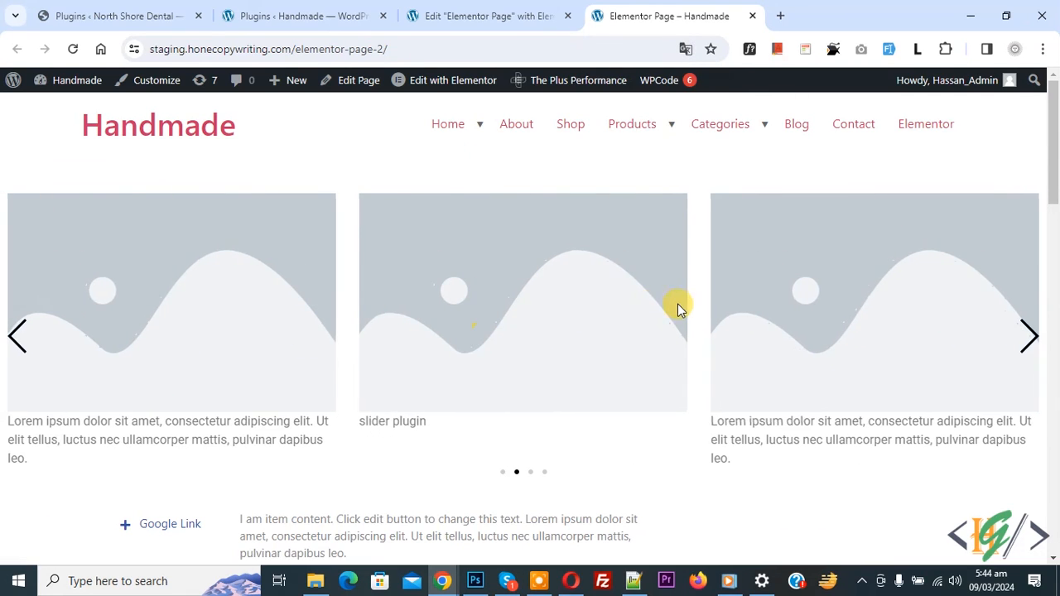
pyautogui.click(1030, 335)
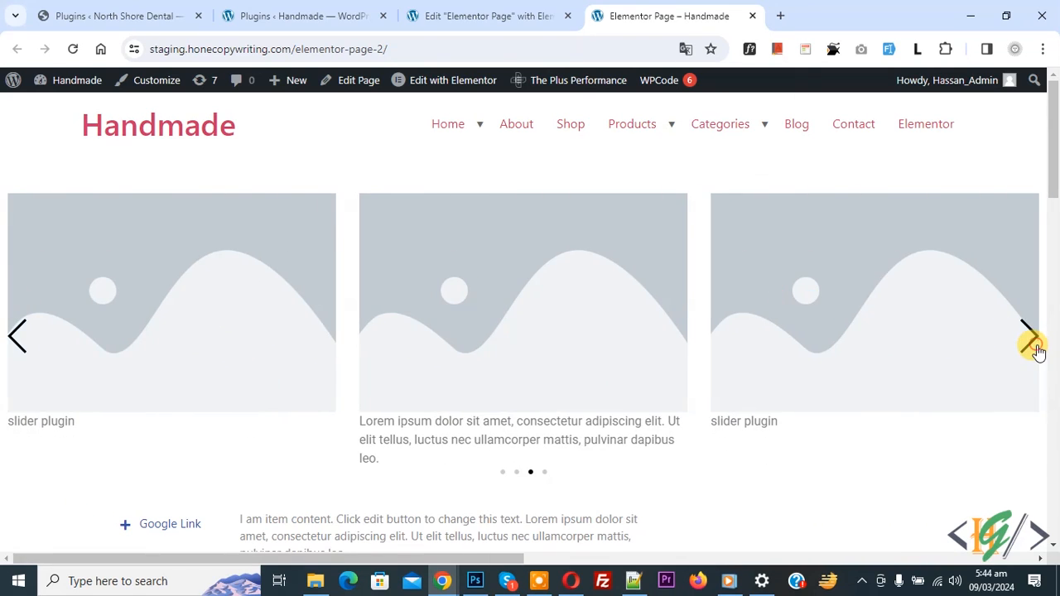
pyautogui.click(1033, 335)
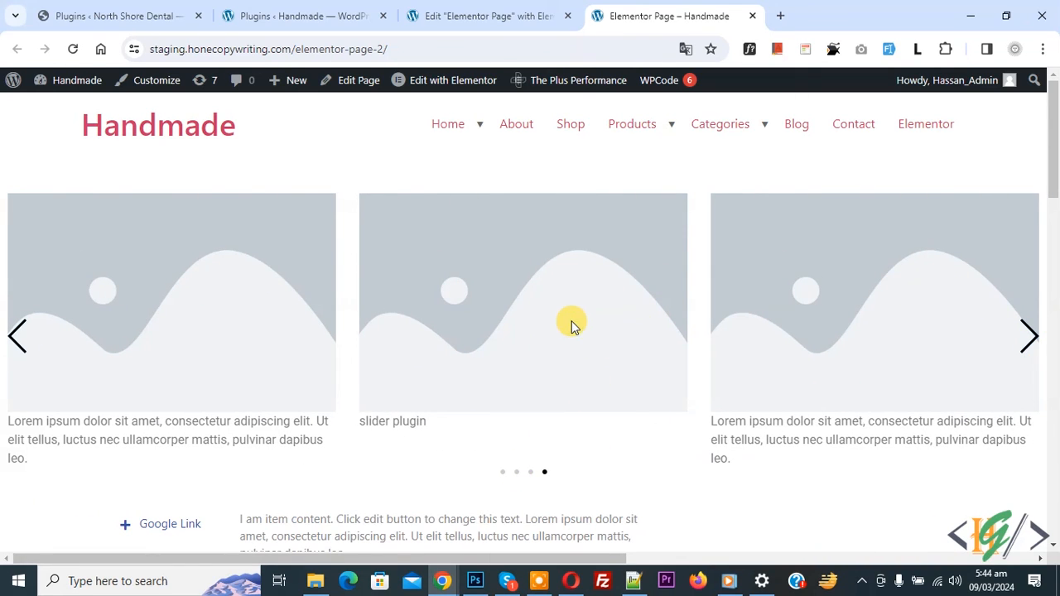
pyautogui.moveTo(488, 246)
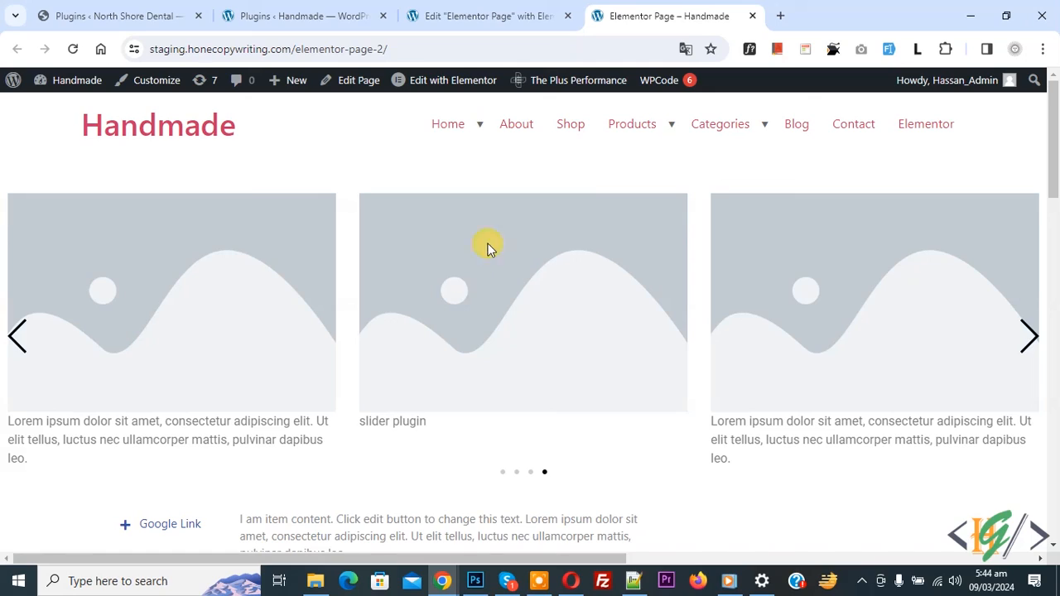